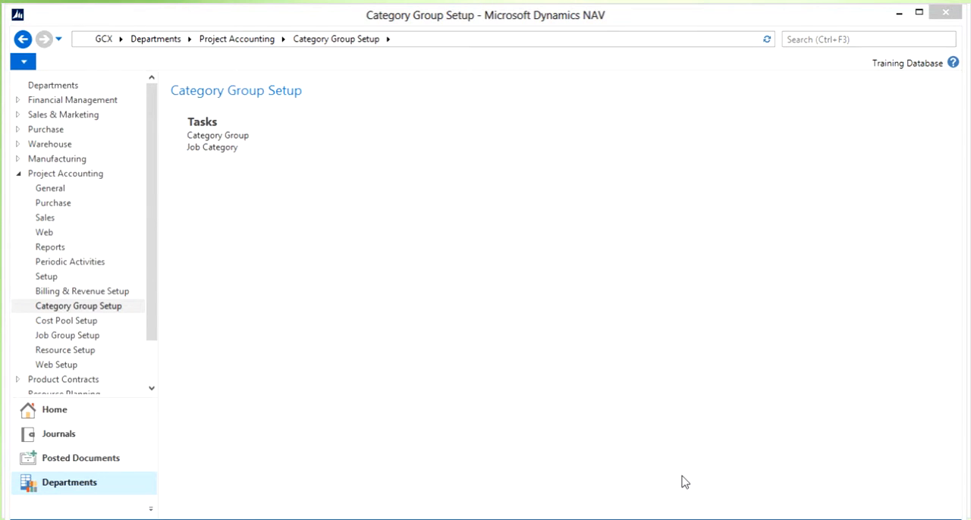
mouse_move(679, 482)
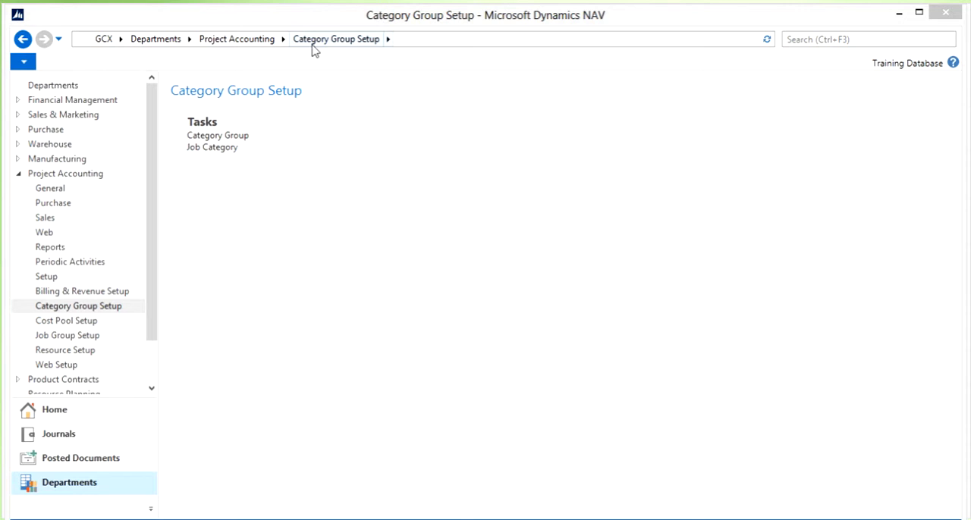
mouse_move(260, 101)
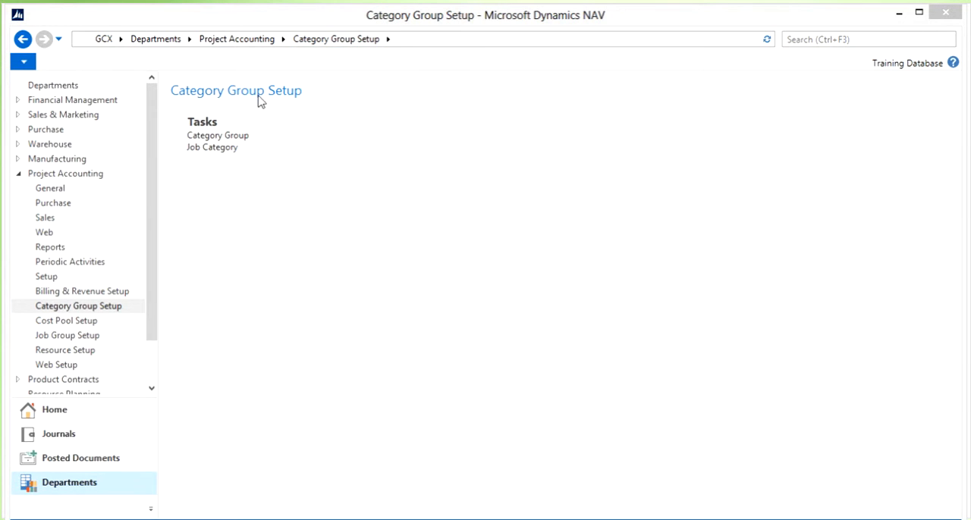
Open the Job Category list from Category Group Setup and create a new record.
click(212, 146)
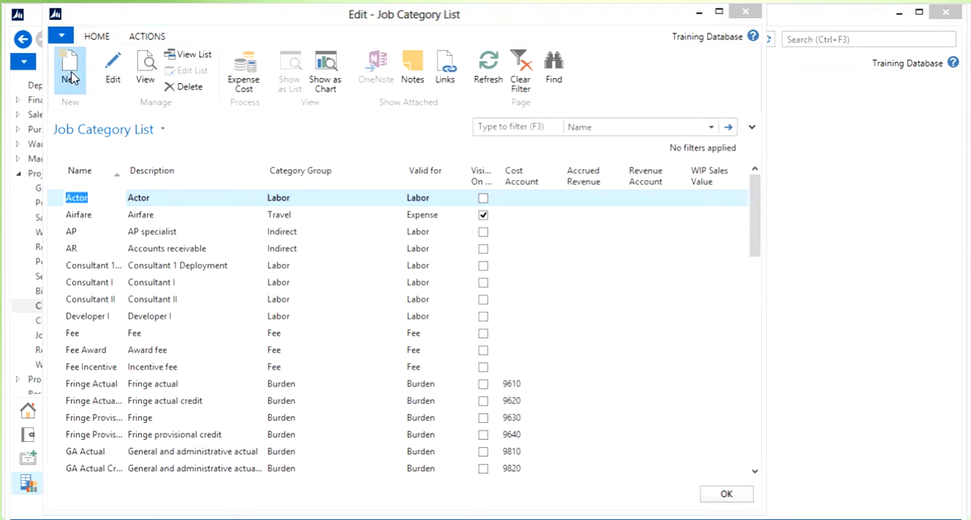
click(69, 69)
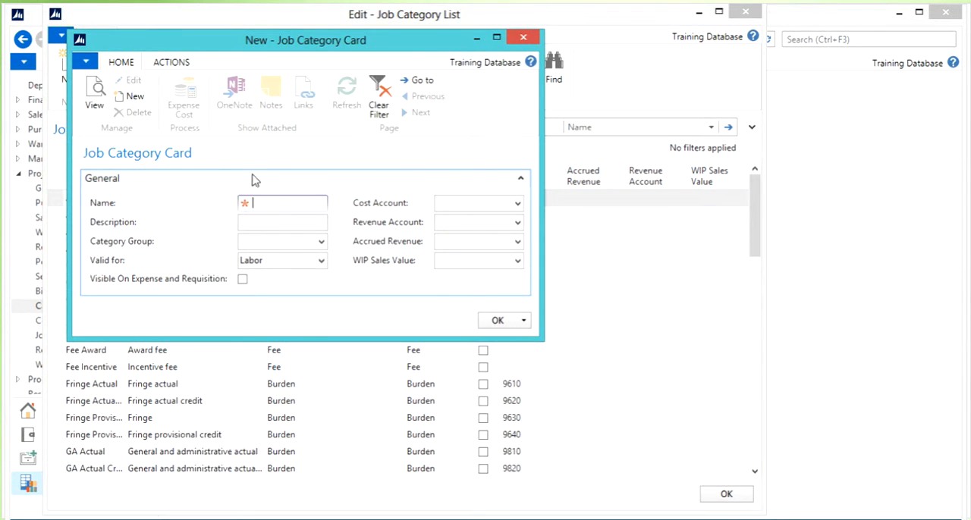
Enter 'Postage' in both the Name and Description fields.
text(Postage)
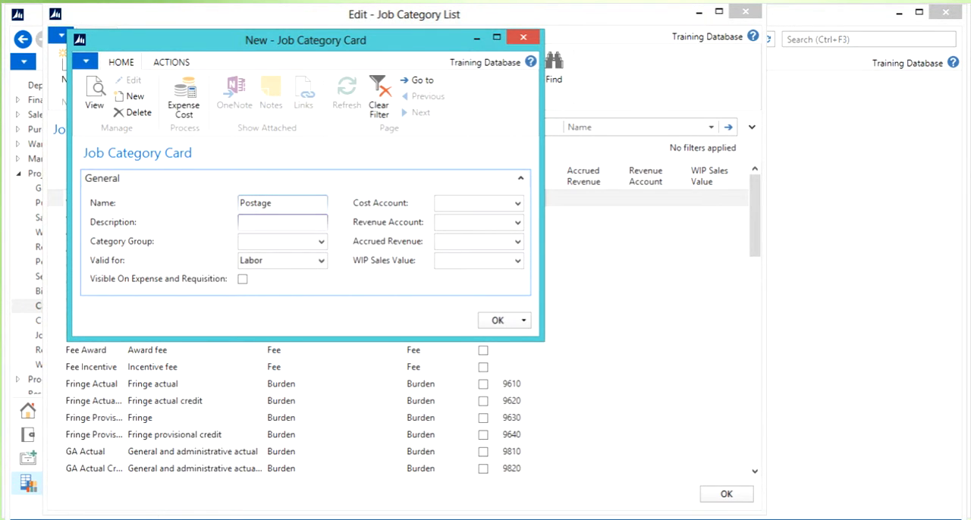
text(Postage)
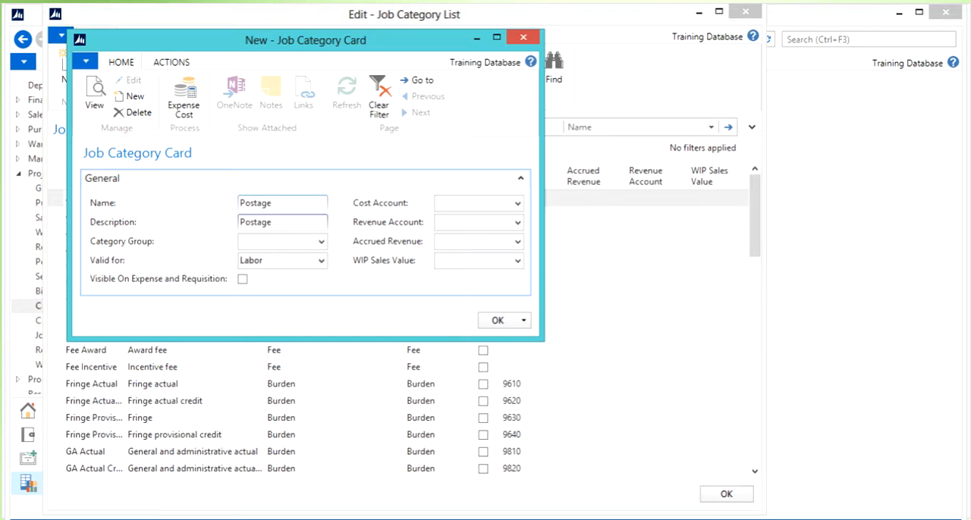
click(279, 242)
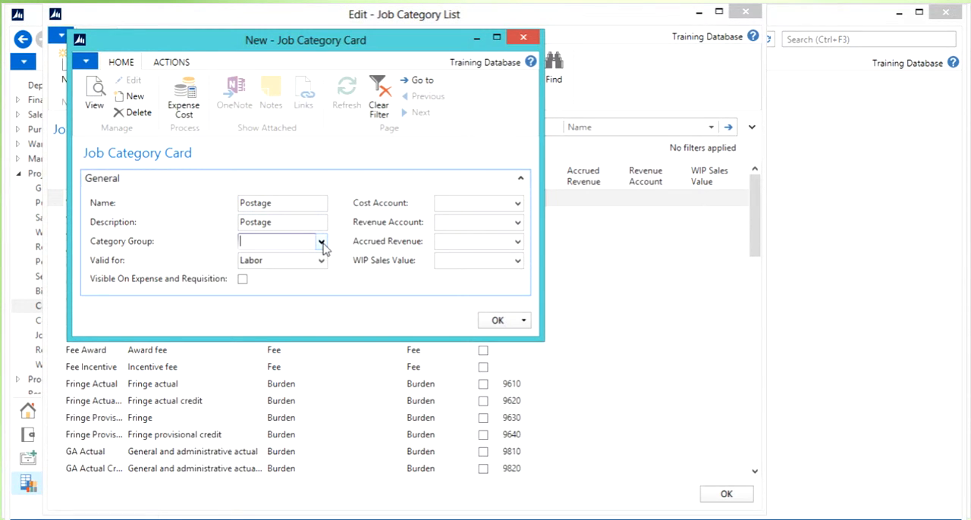
Set Category Group to Other and Valid for to Expense.
click(321, 241)
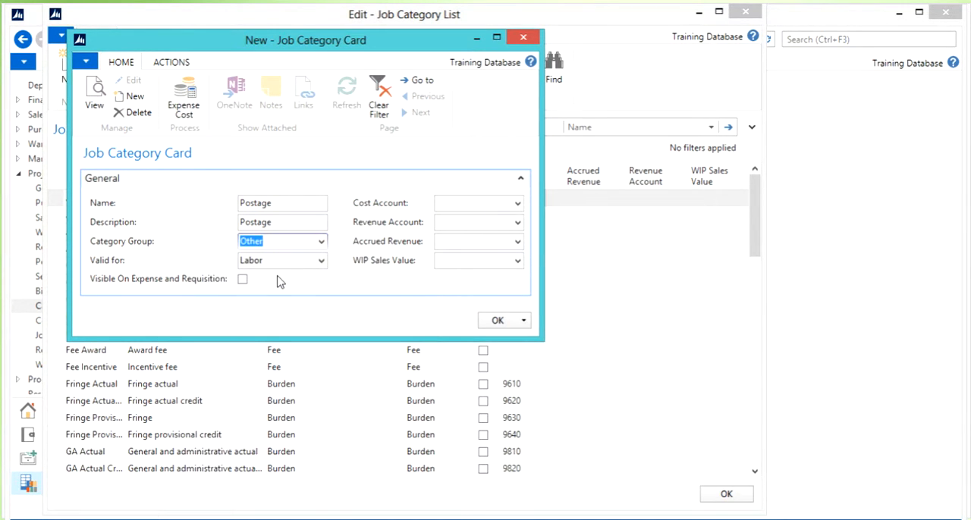
click(320, 260)
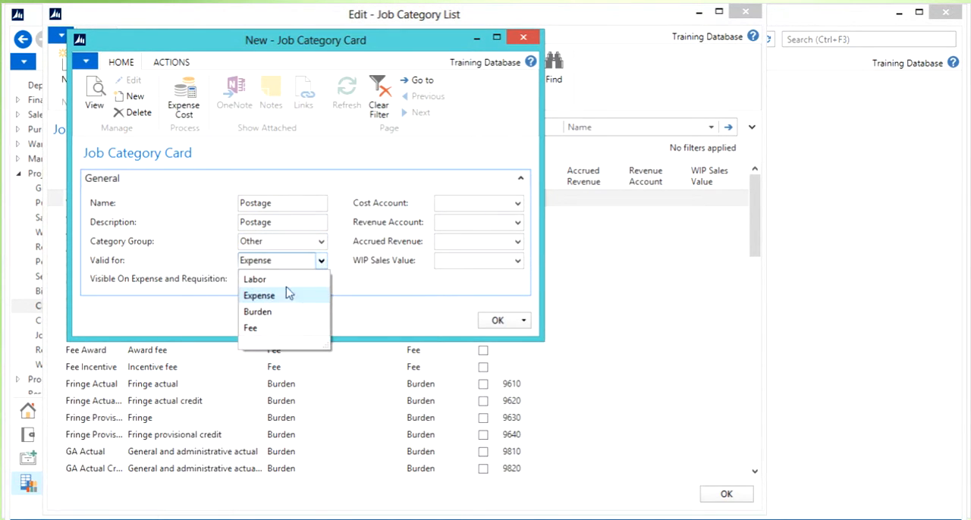
click(259, 295)
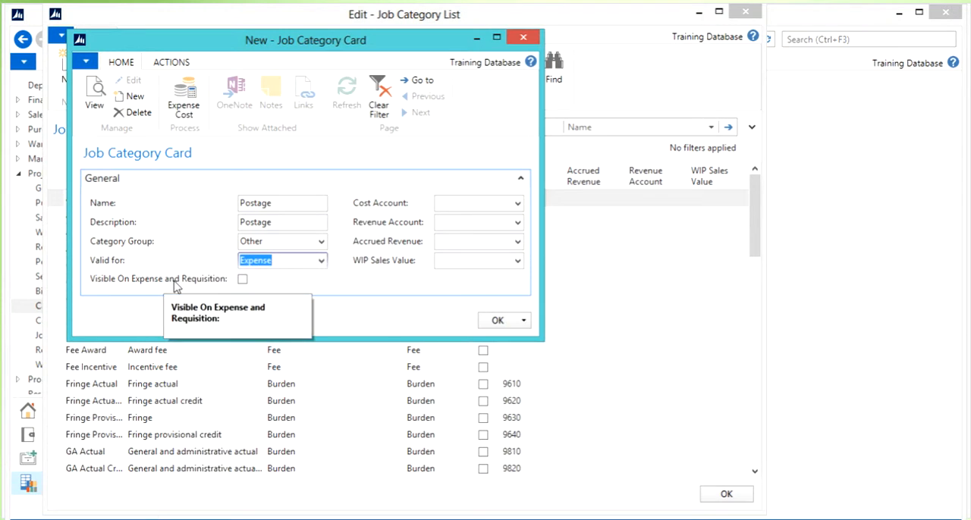
mouse_move(383, 288)
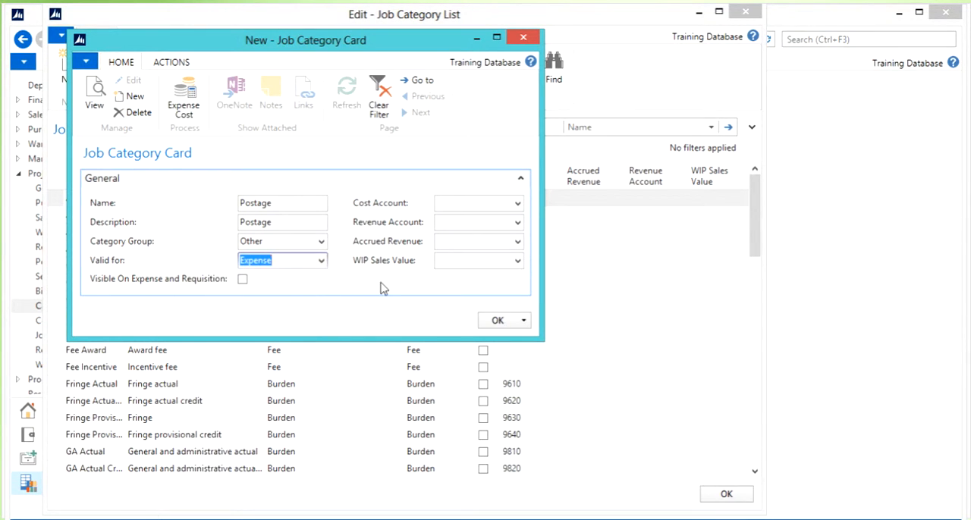
click(472, 207)
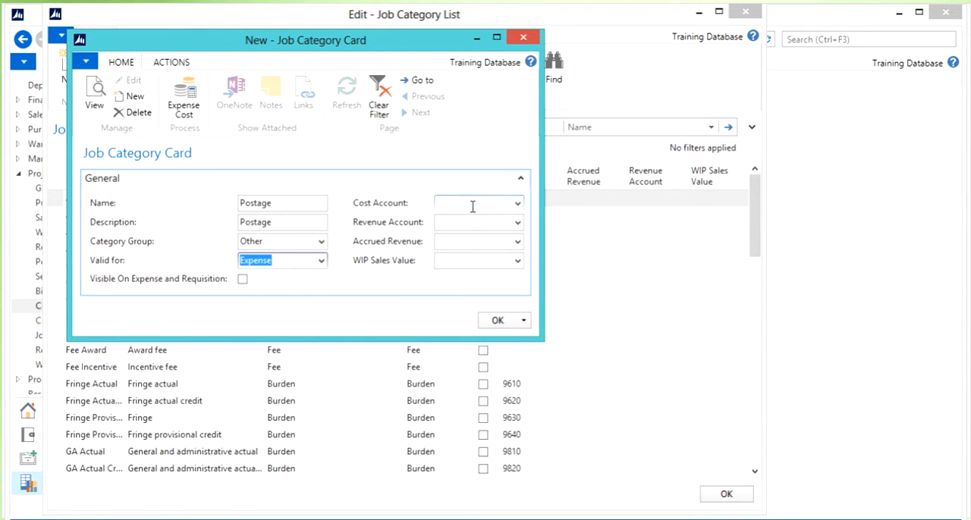